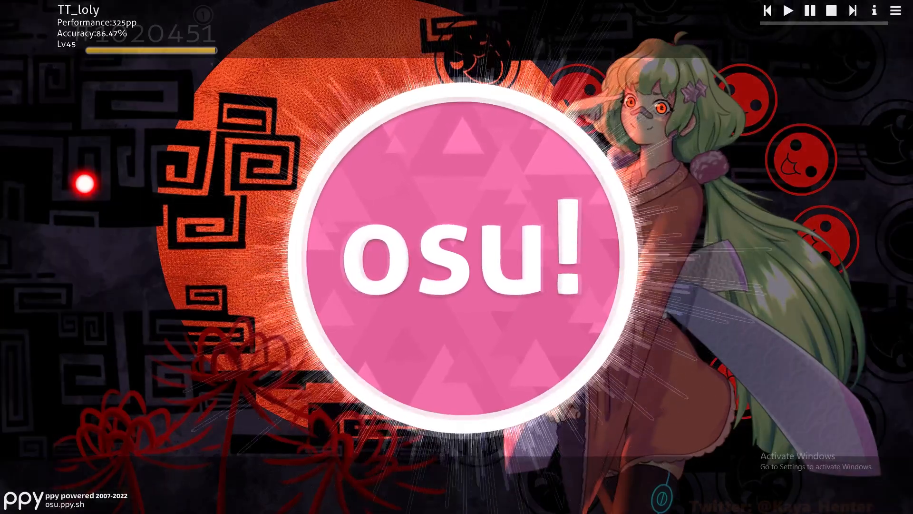
Step: Start the MAYDAY (feat. Laura Brehm) beatmap from the main menu
click(460, 245)
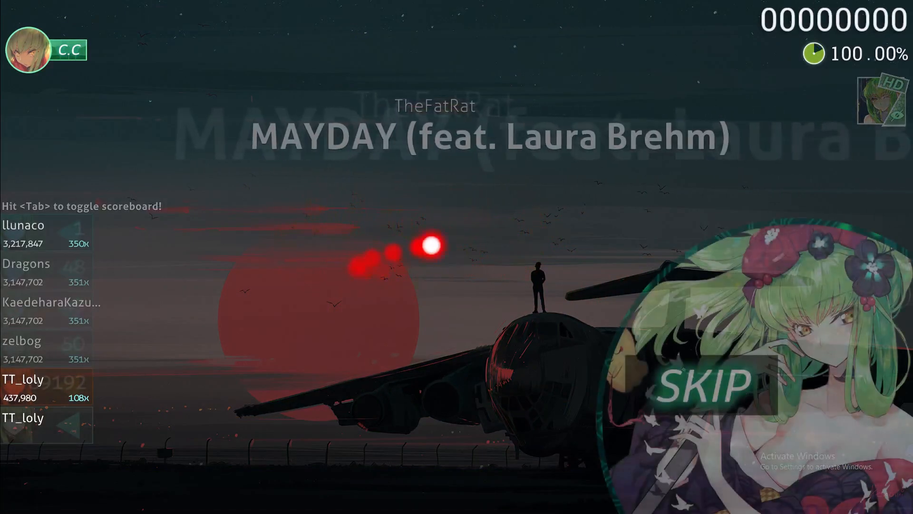
Step: Skip the intro and play MAYDAY until the run fails at 20,815 points, 61.78% accuracy
click(704, 384)
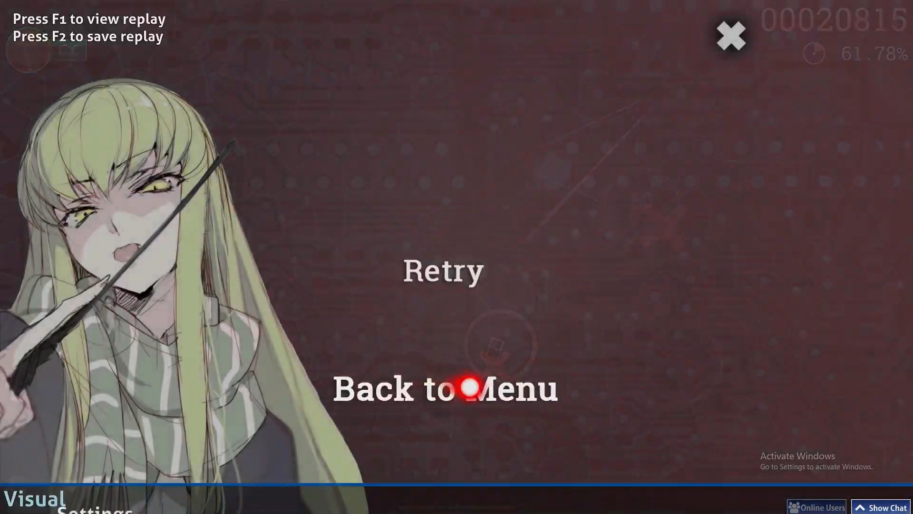
Step: Exit the failed run via Back to Menu, returning to the main menu
click(467, 389)
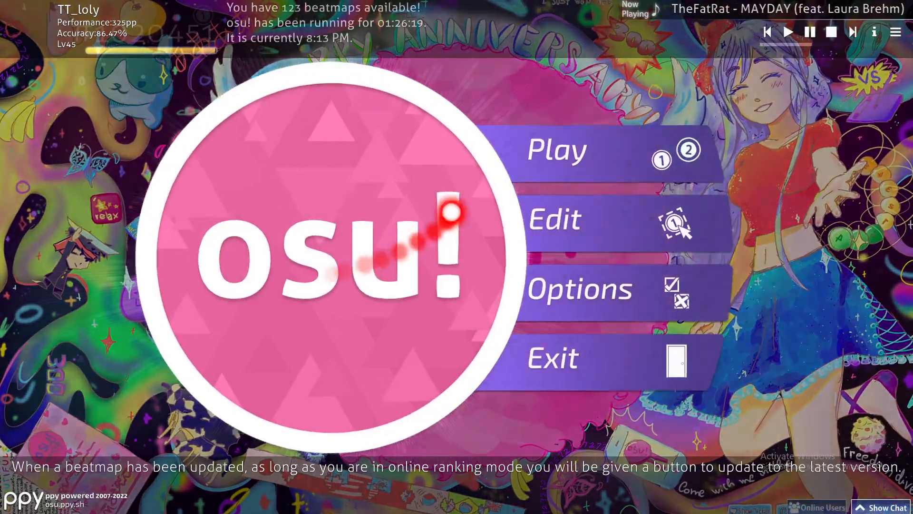
Step: Bring the Audio section's Master, Music and Effect volume sliders into view in Options
click(580, 287)
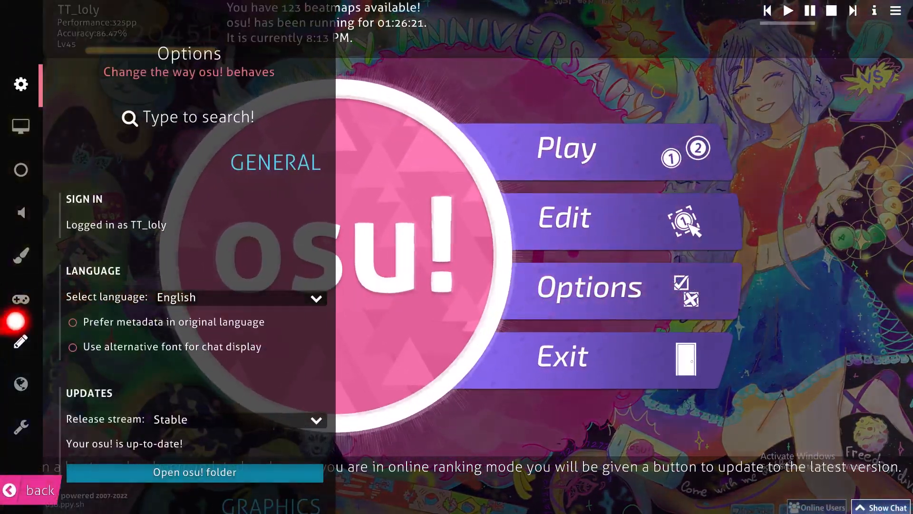
scroll(down, 3)
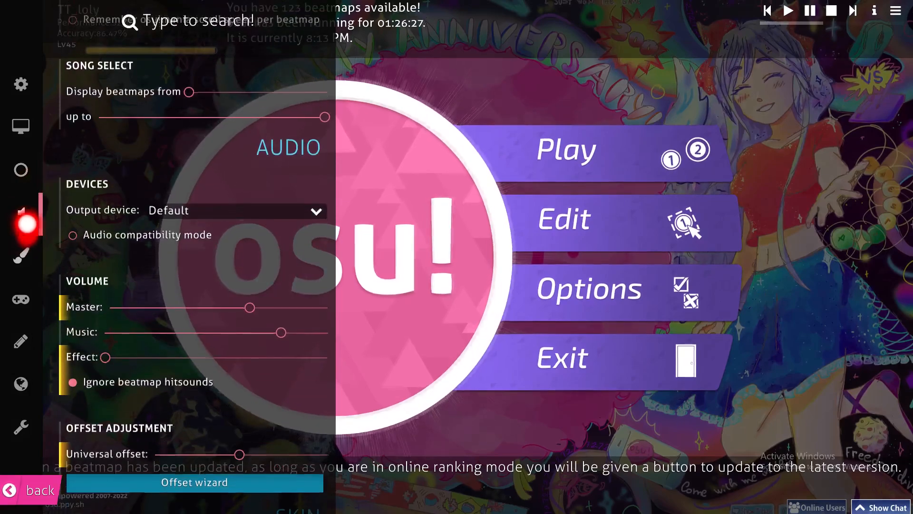
scroll(down, 3)
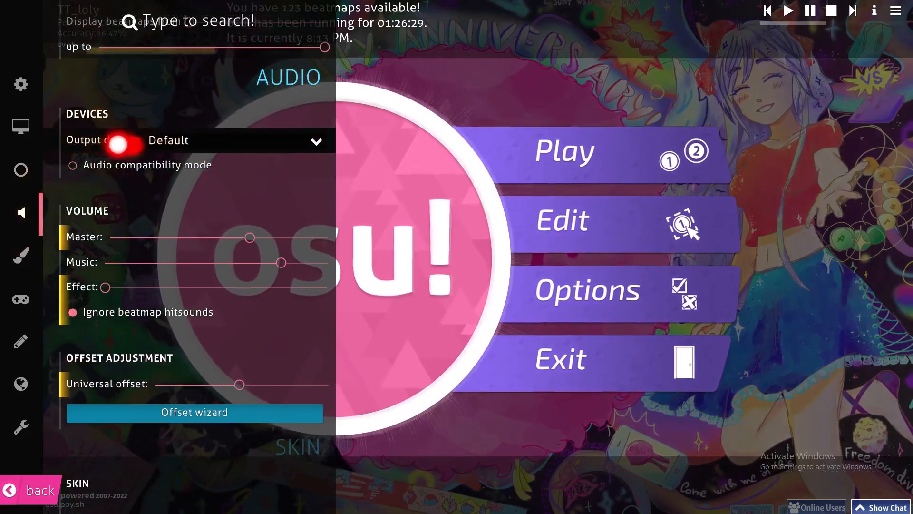
click(236, 140)
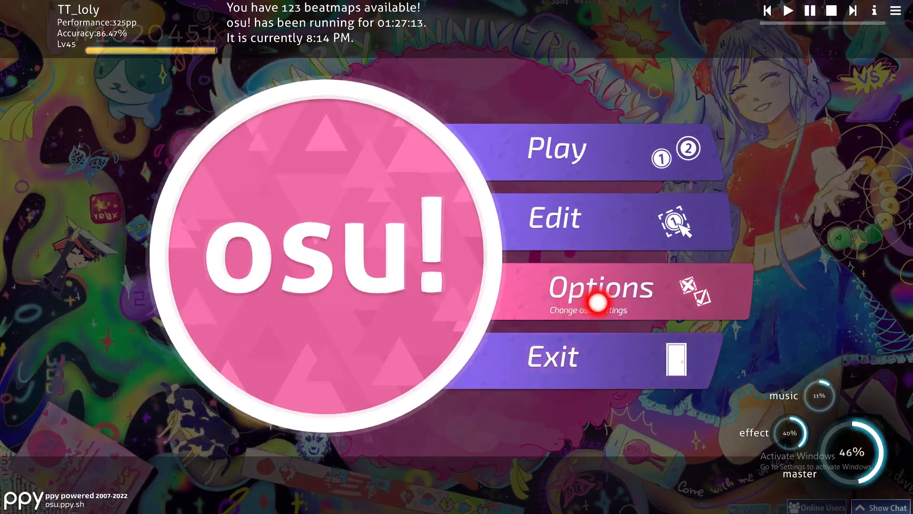
Step: Reopen Options > Audio to confirm master 46%, music 33%, effects 40%
click(599, 298)
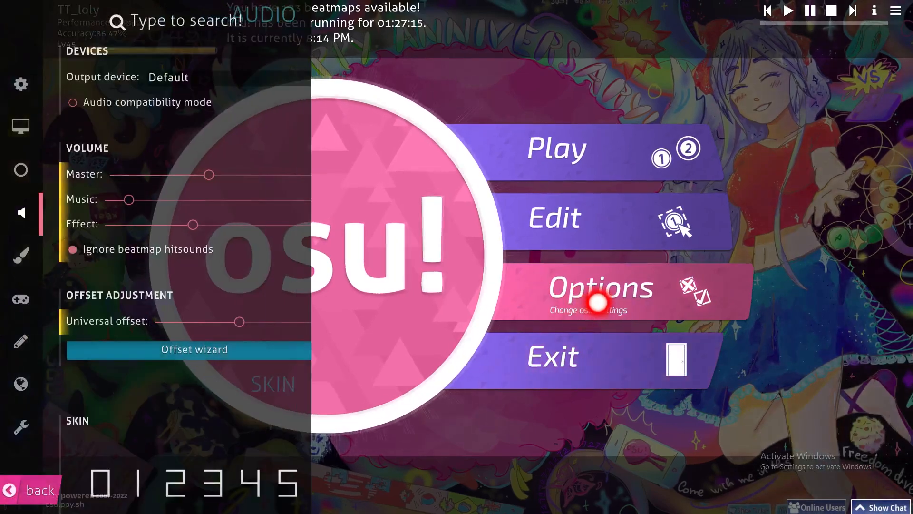